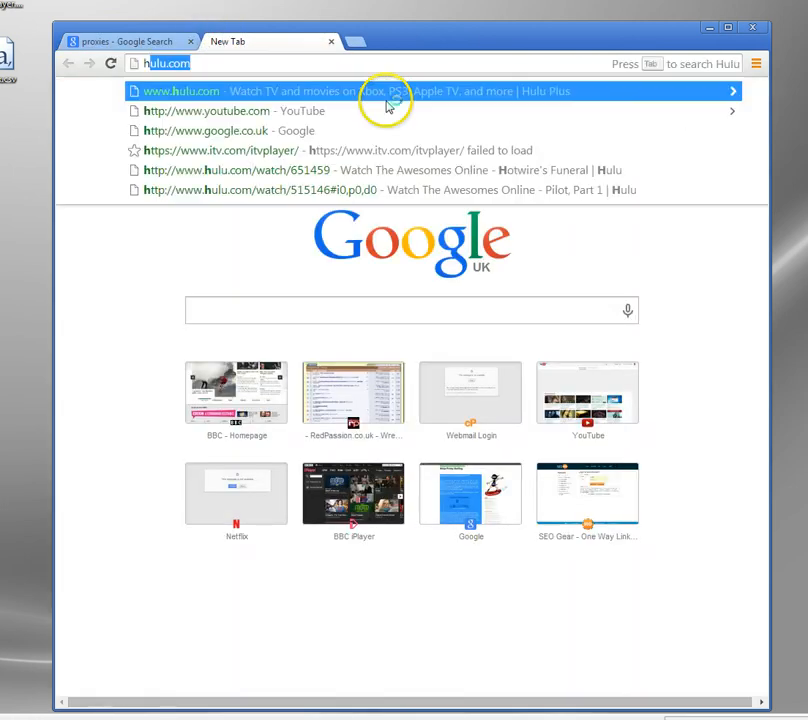
- Try to play The Awesomes Pilot, Part 1 on hulu.com and hit the US-only streaming message
left_click(180, 92)
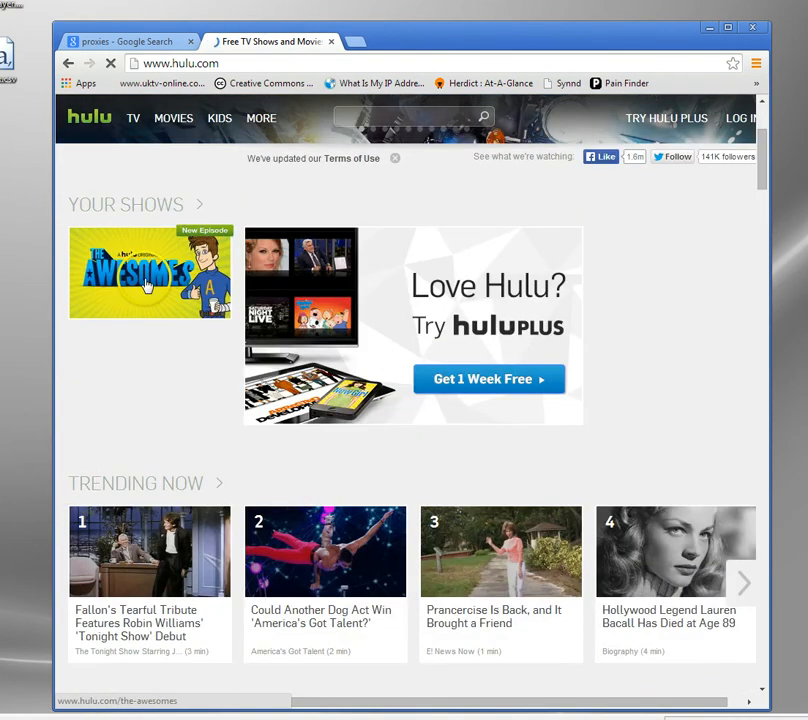
left_click(148, 272)
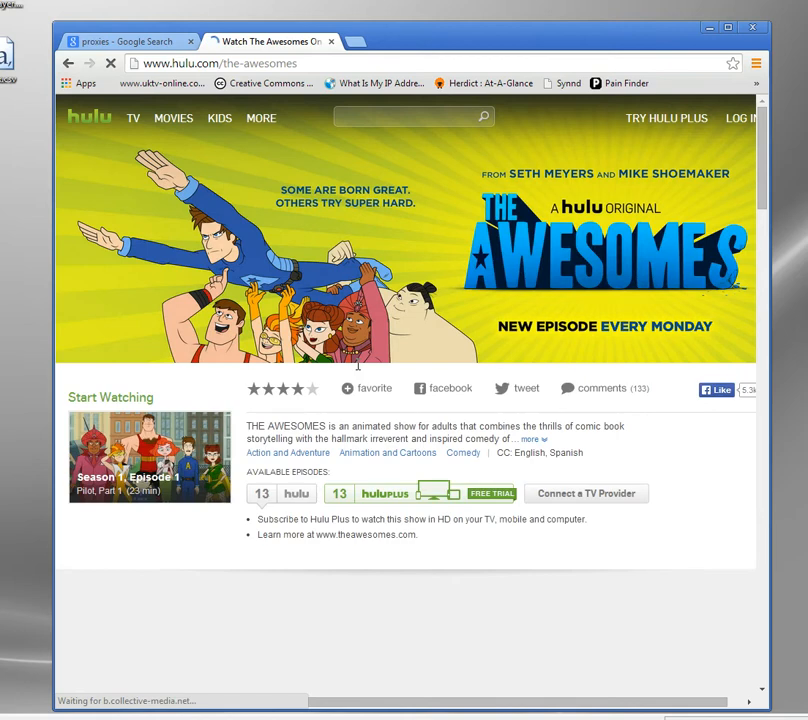
scroll("down", 3)
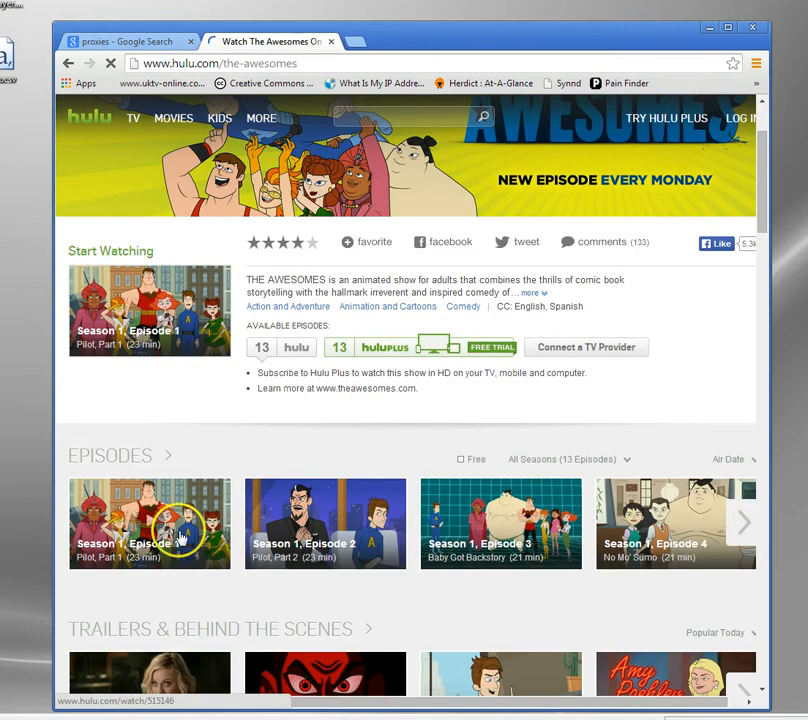
left_click(148, 524)
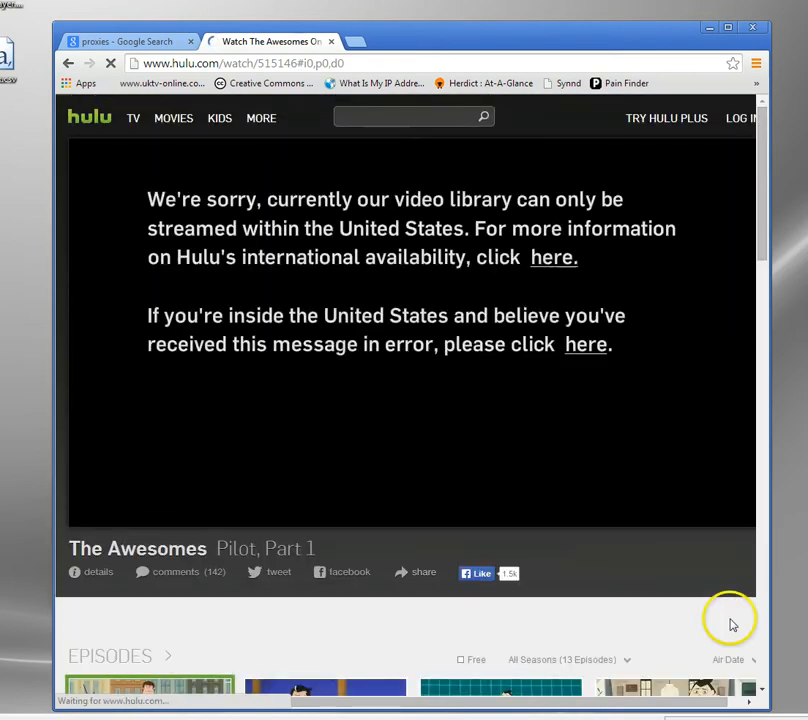
mouse_move(344, 304)
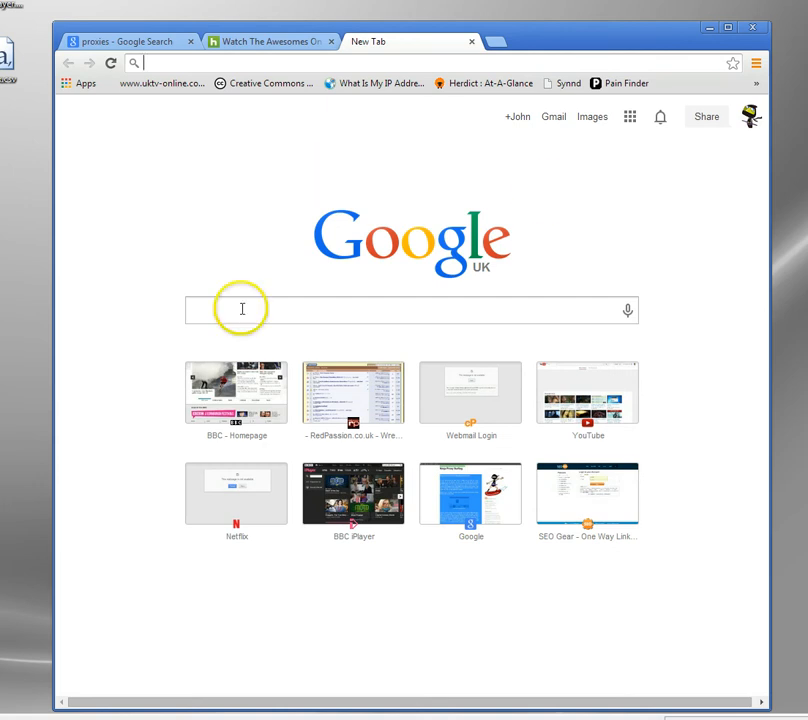
- Visit pandora.com, see the United Kingdom restriction notice, then close that tab
type("pandora")
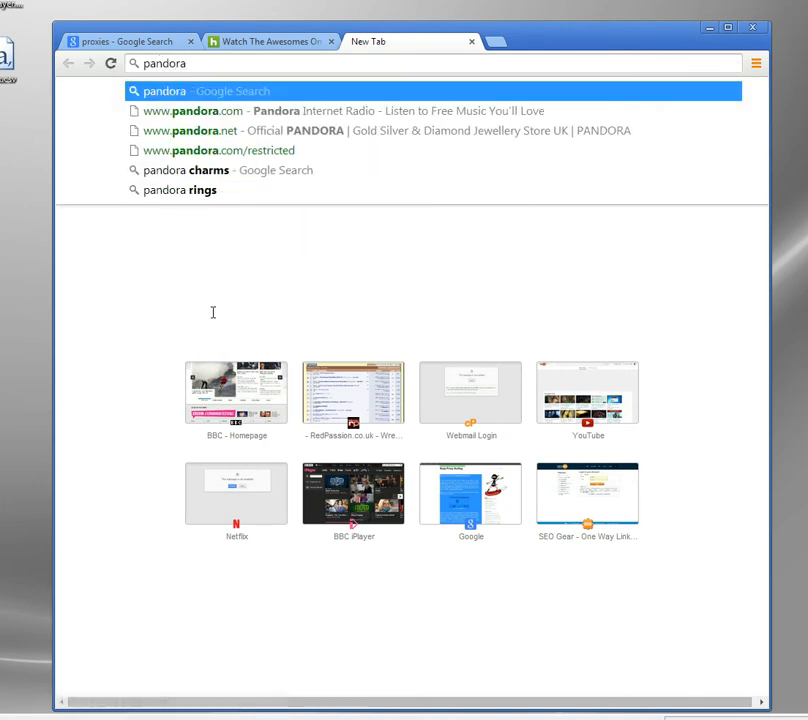
left_click(218, 150)
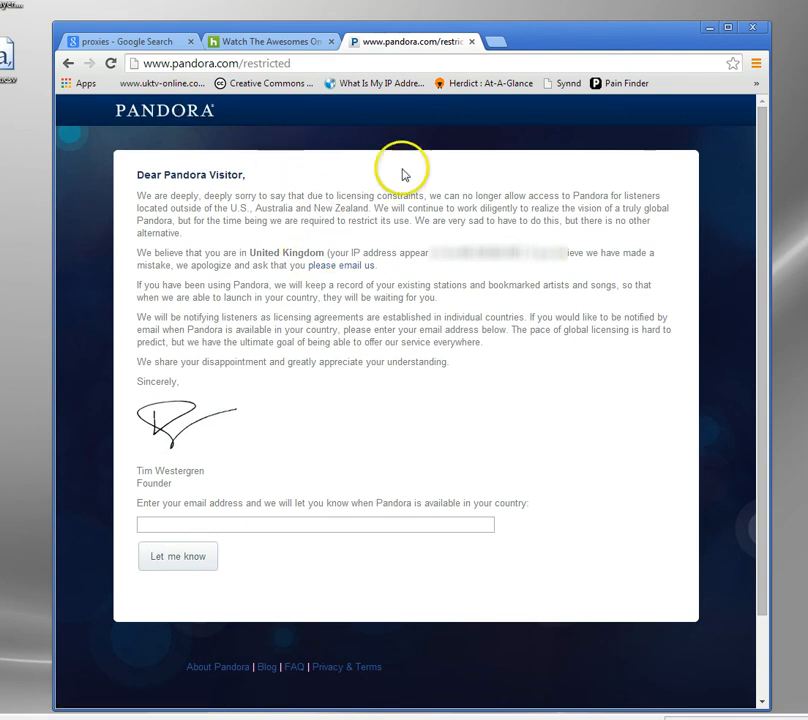
mouse_move(474, 296)
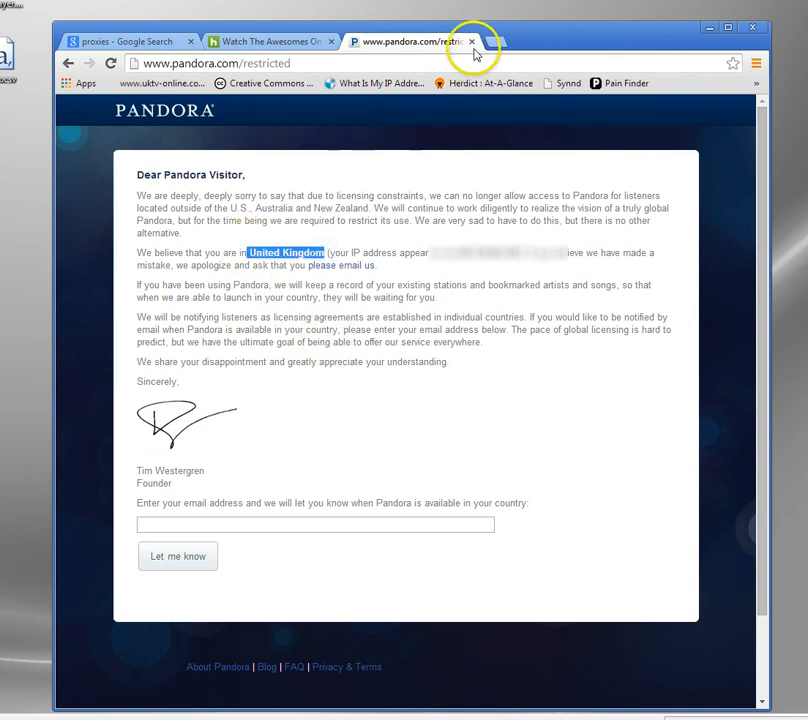
left_click(470, 42)
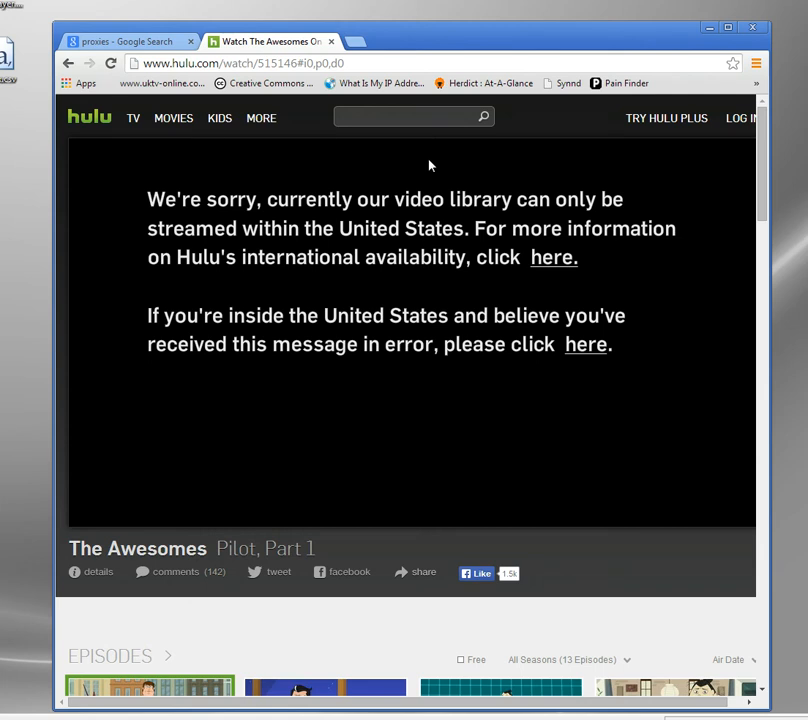
mouse_move(344, 62)
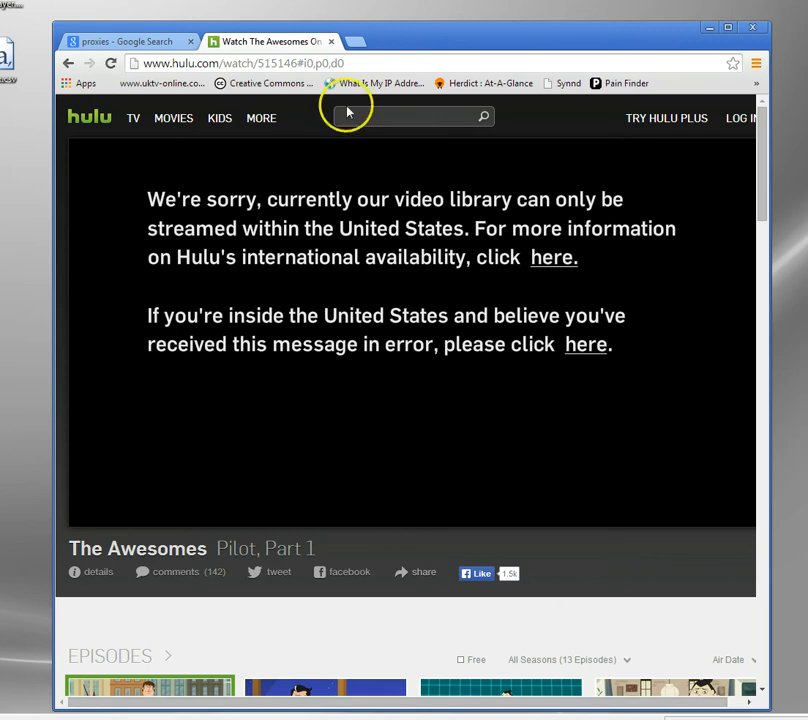
left_click(120, 40)
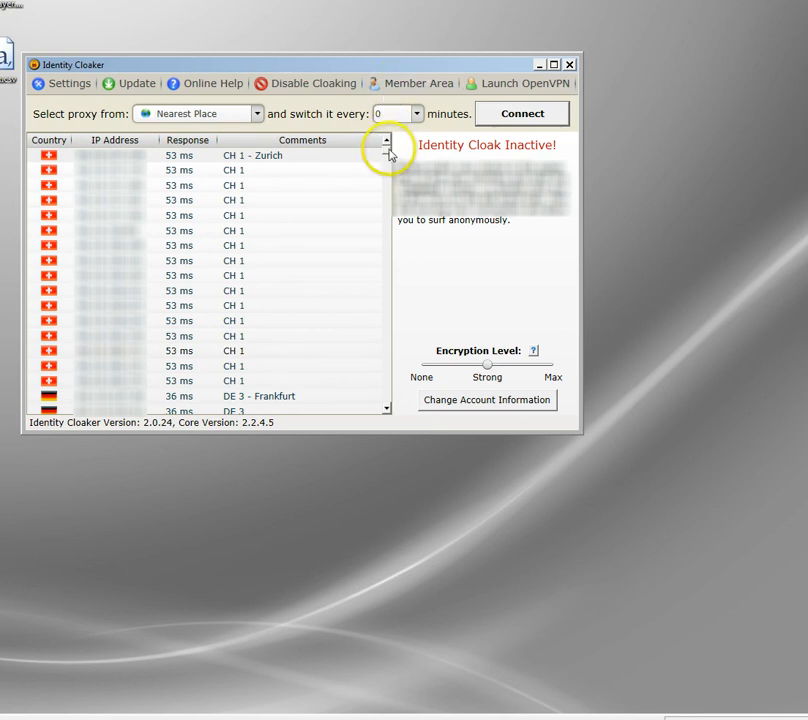
- Choose a US 4 proxy server from the Identity Cloaker list, past the CH and CA servers
left_click(386, 144)
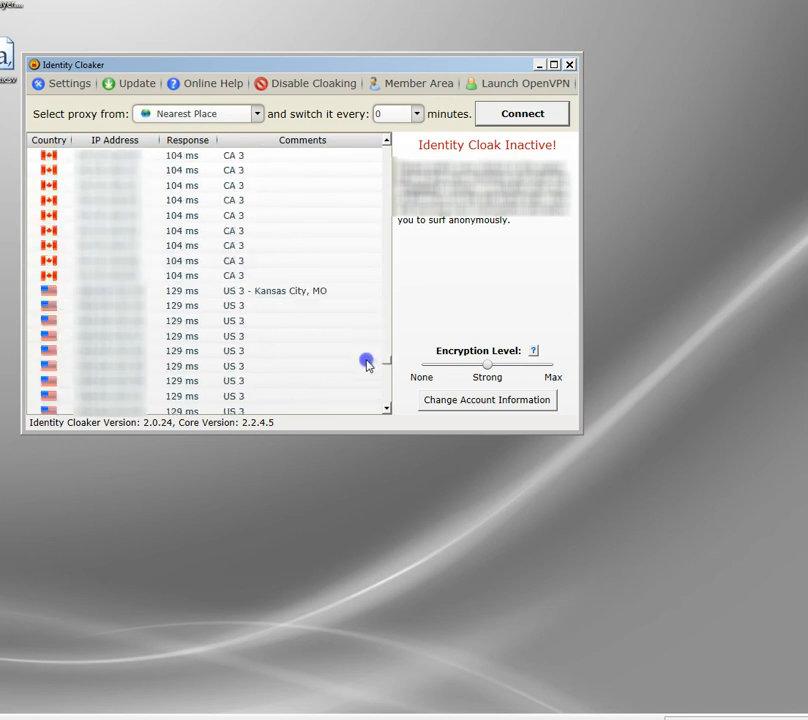
left_click(384, 404)
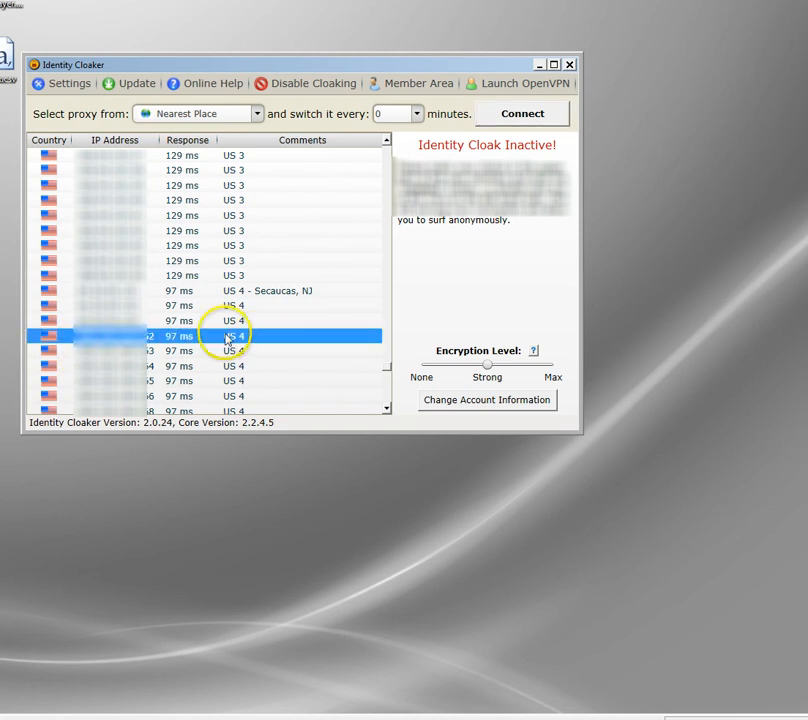
mouse_move(640, 230)
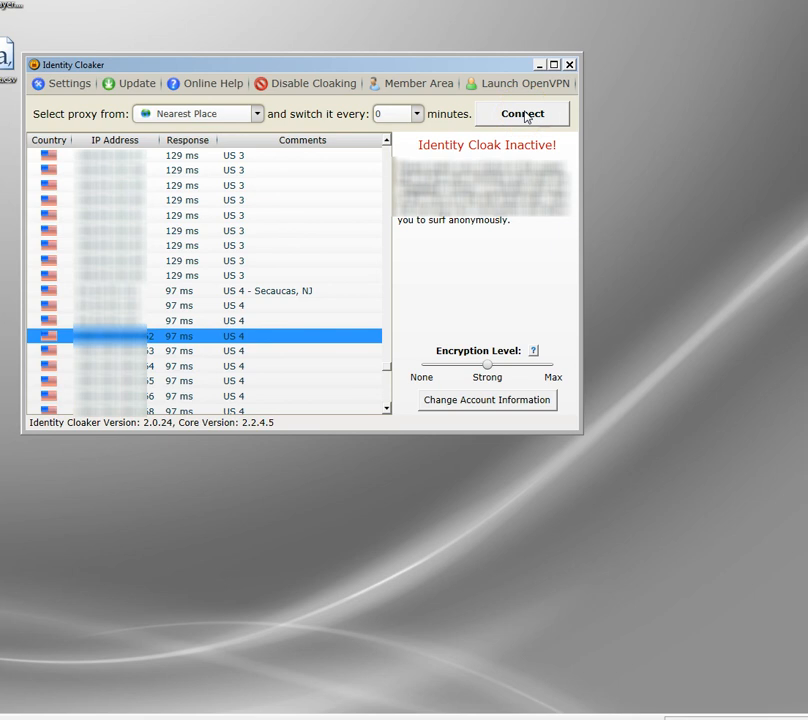
- Connect so the Identity Cloak is active through the US 4 proxy, then minimise the window
left_click(522, 112)
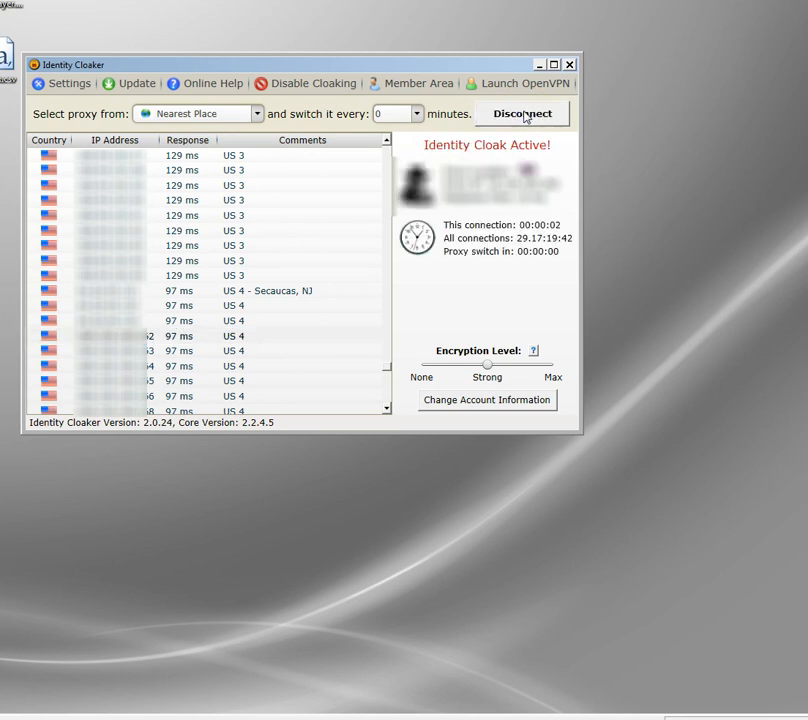
left_click(522, 112)
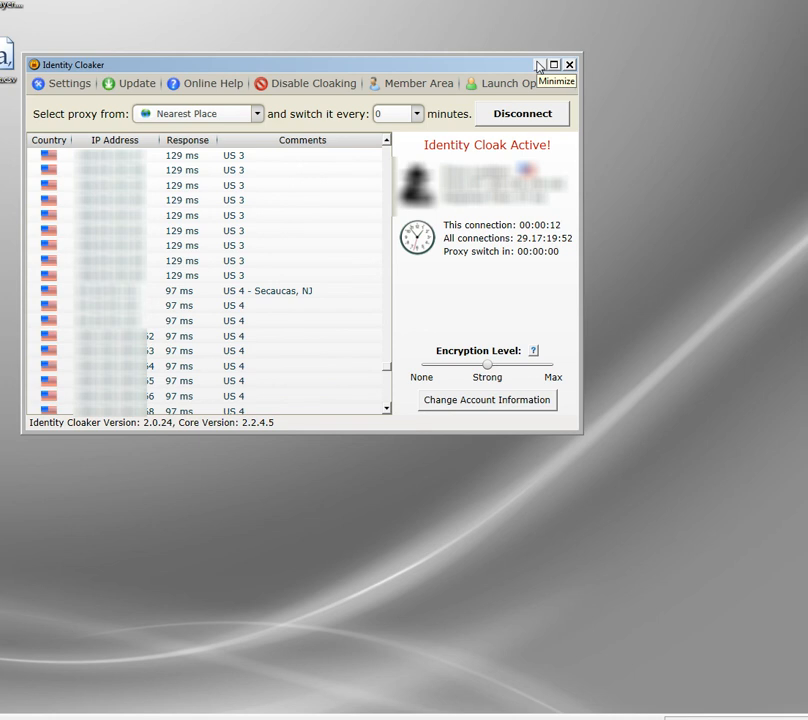
left_click(538, 64)
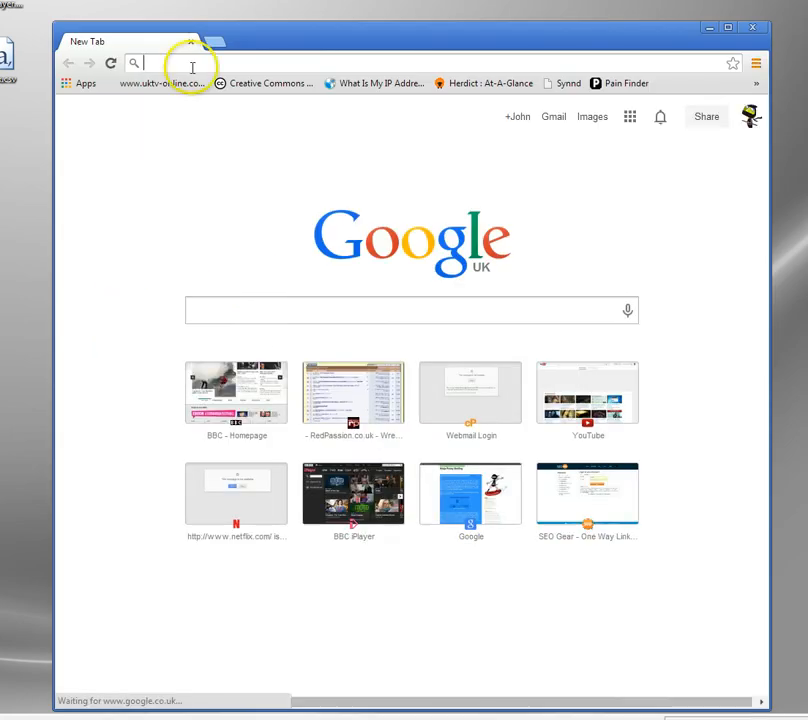
- Return to hulu.com and start The Awesomes Pilot, Part 1 playing through the US proxy
type("hulu.com")
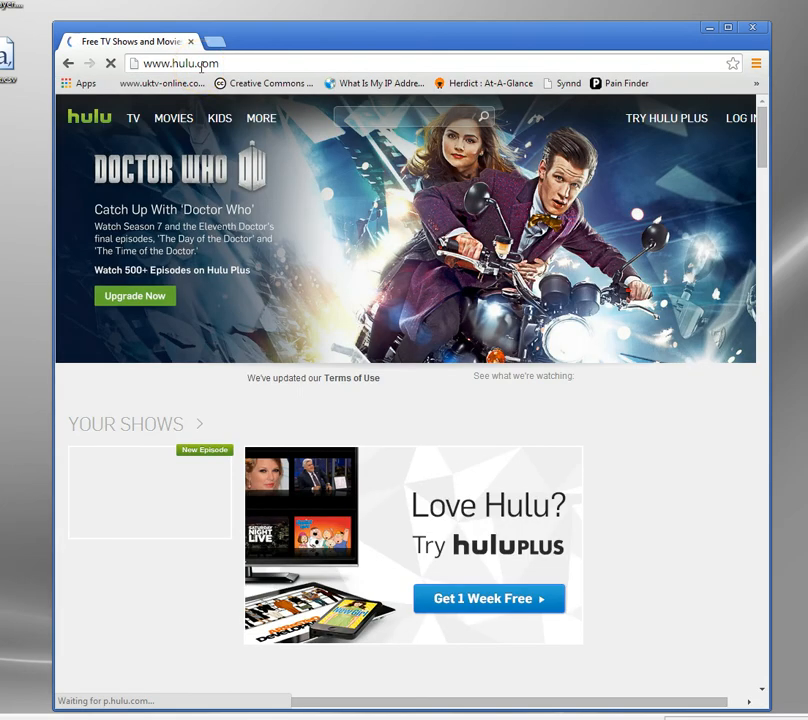
scroll("down", 3)
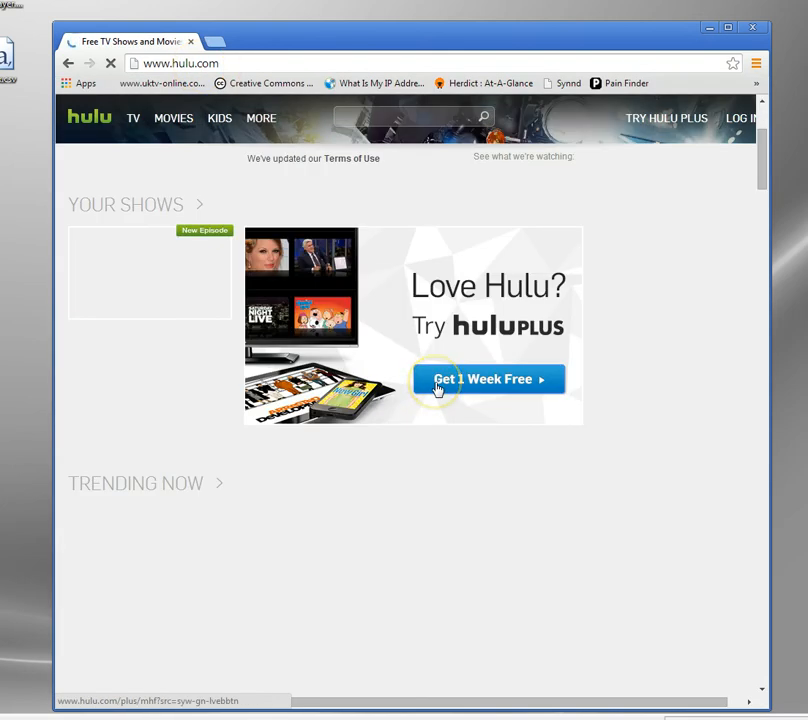
left_click(488, 380)
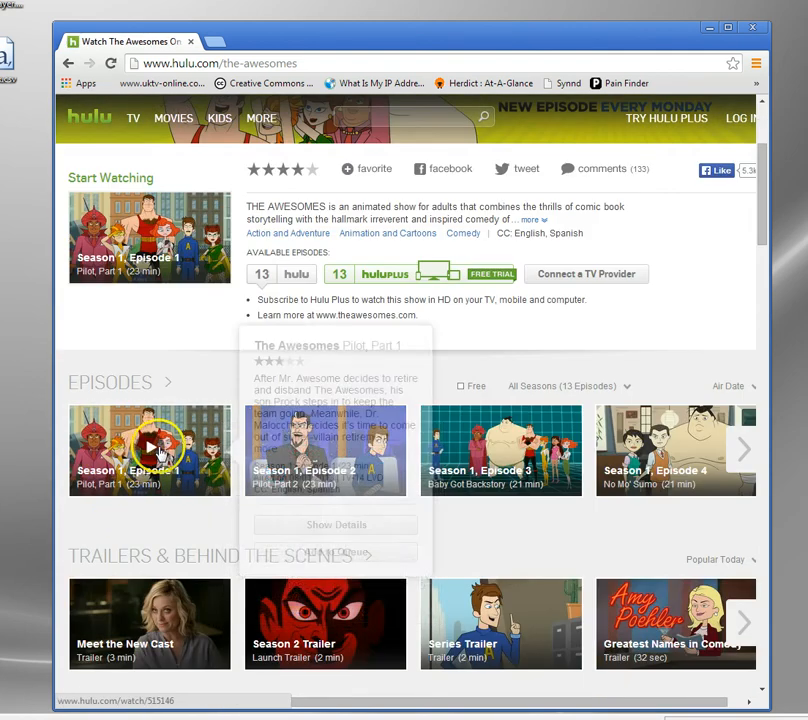
left_click(148, 448)
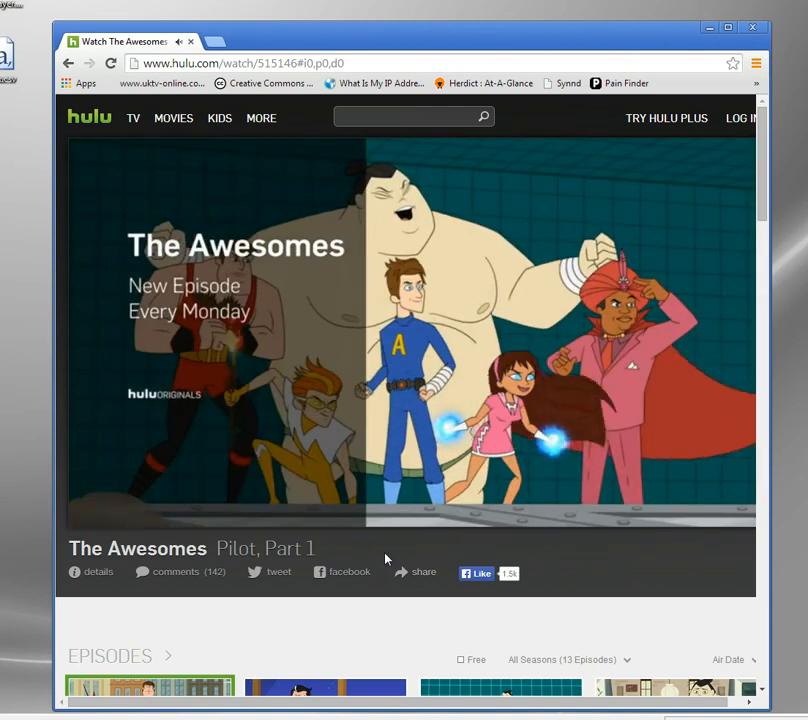
left_click(232, 442)
type("www.pandora.com")
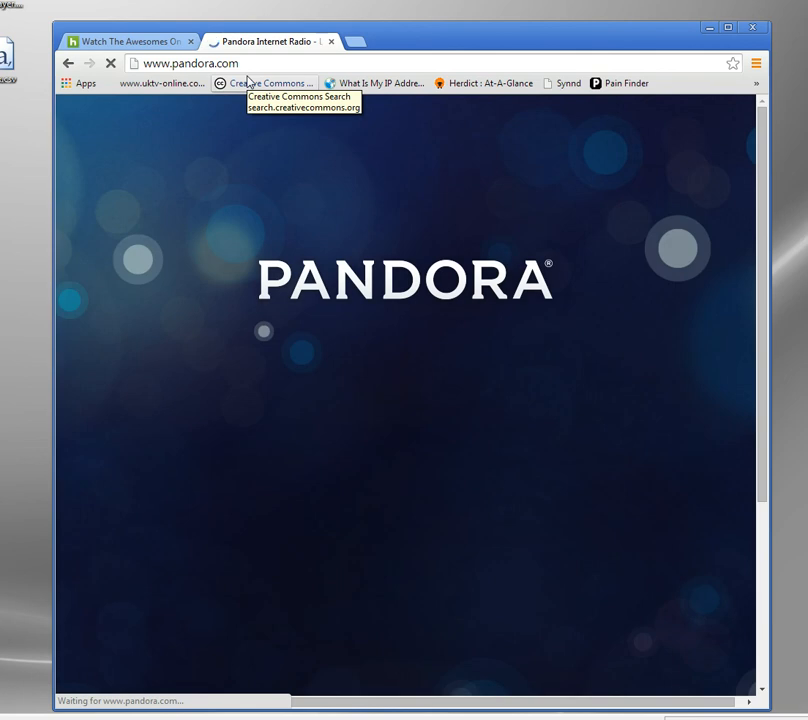
mouse_move(396, 118)
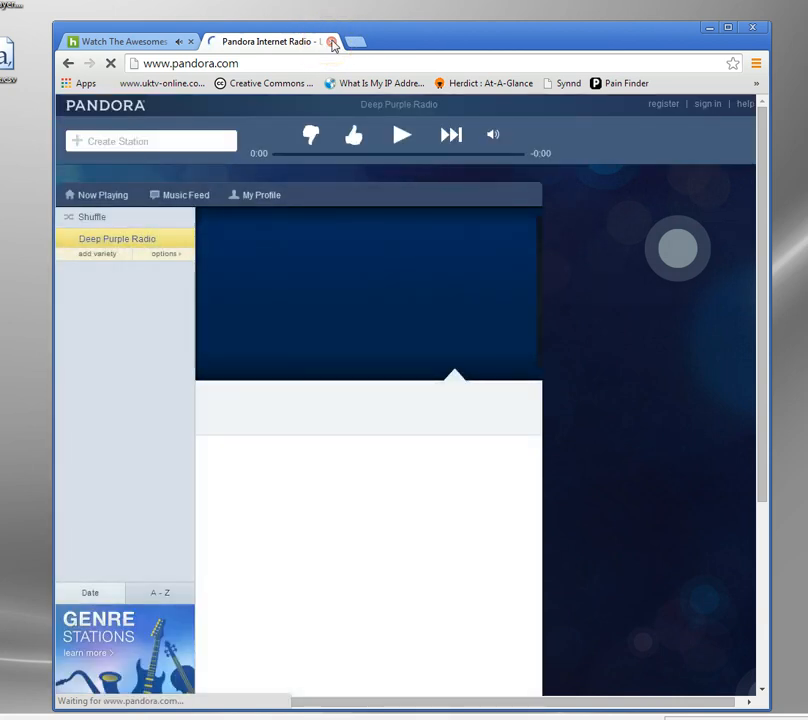
- Start Deep Purple Radio playing on pandora.com, then close the Hulu tab
left_click(332, 40)
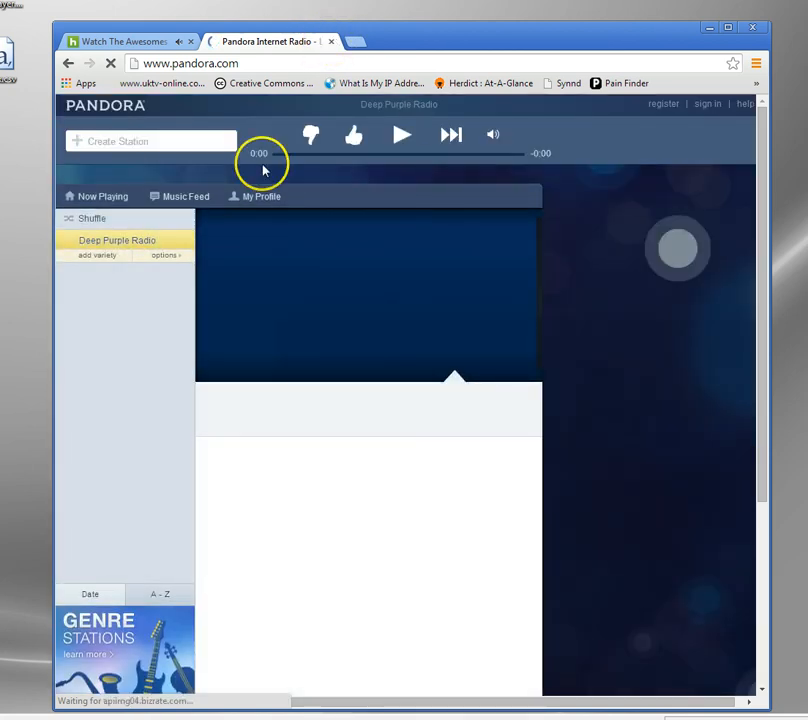
left_click(400, 134)
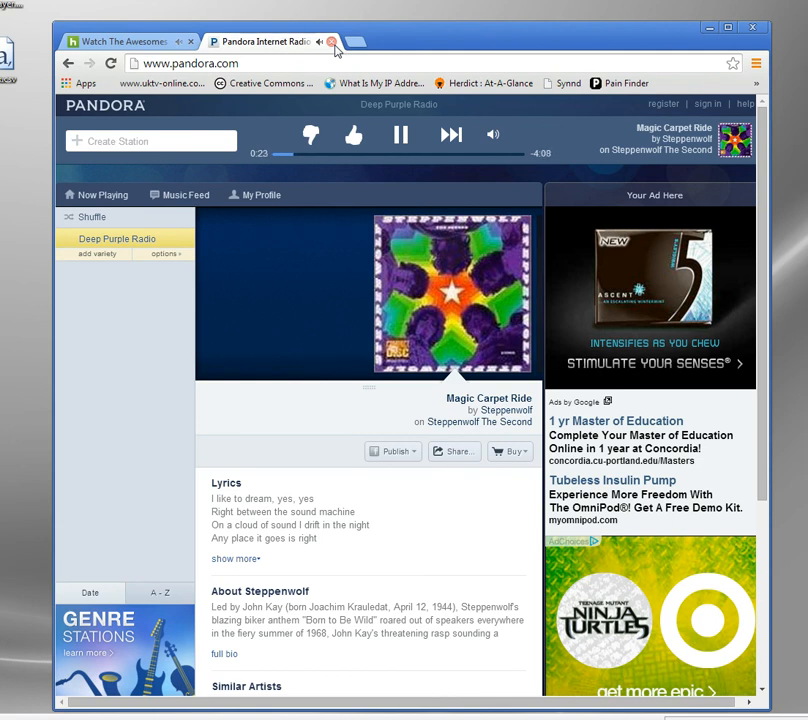
mouse_move(454, 204)
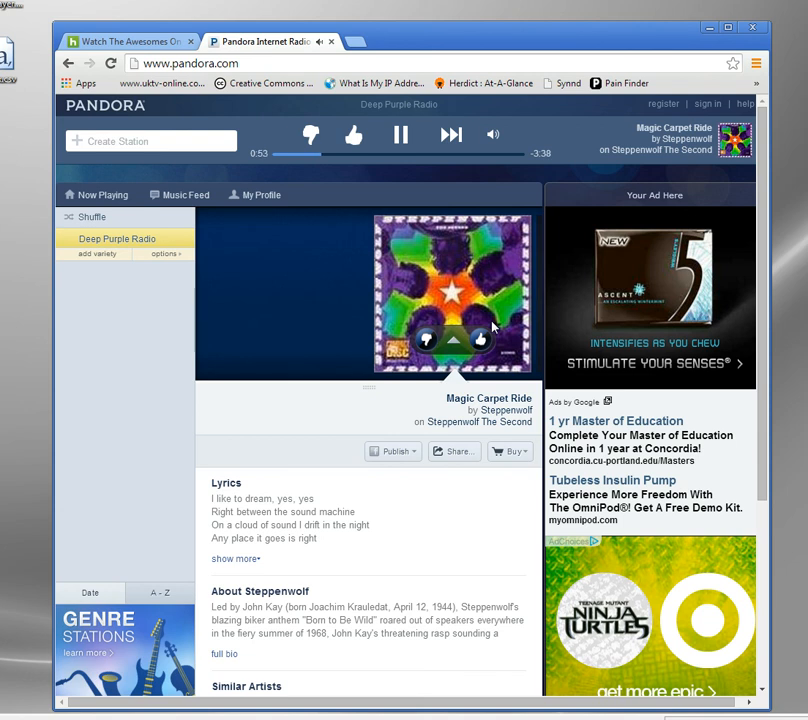
left_click(120, 40)
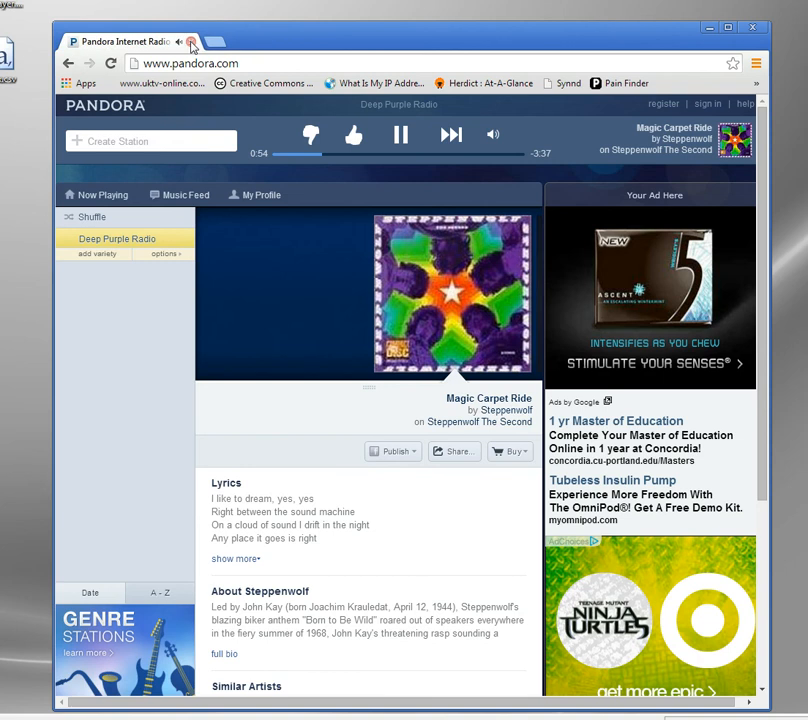
- Close the Chrome browser, leaving the empty desktop
left_click(752, 28)
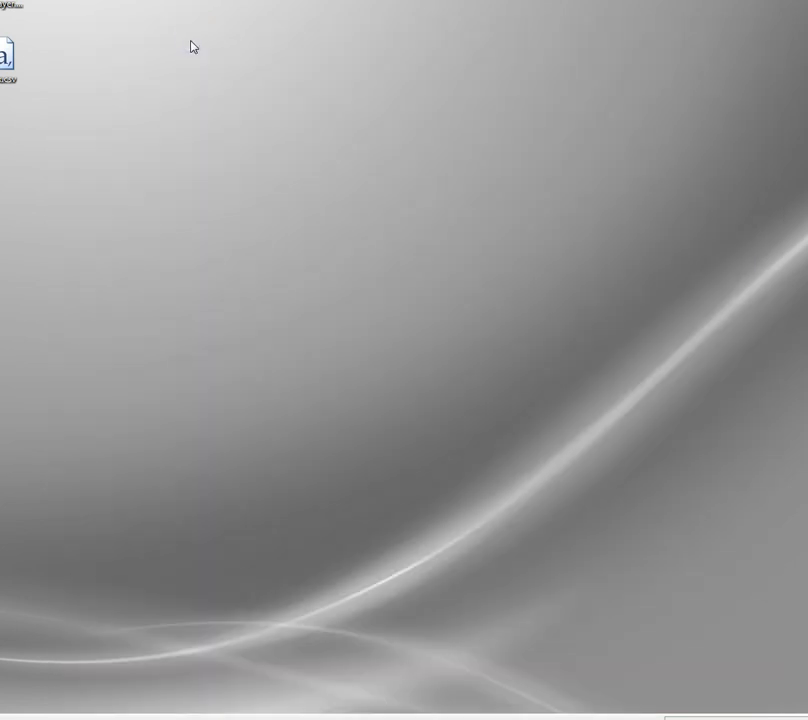
mouse_move(392, 204)
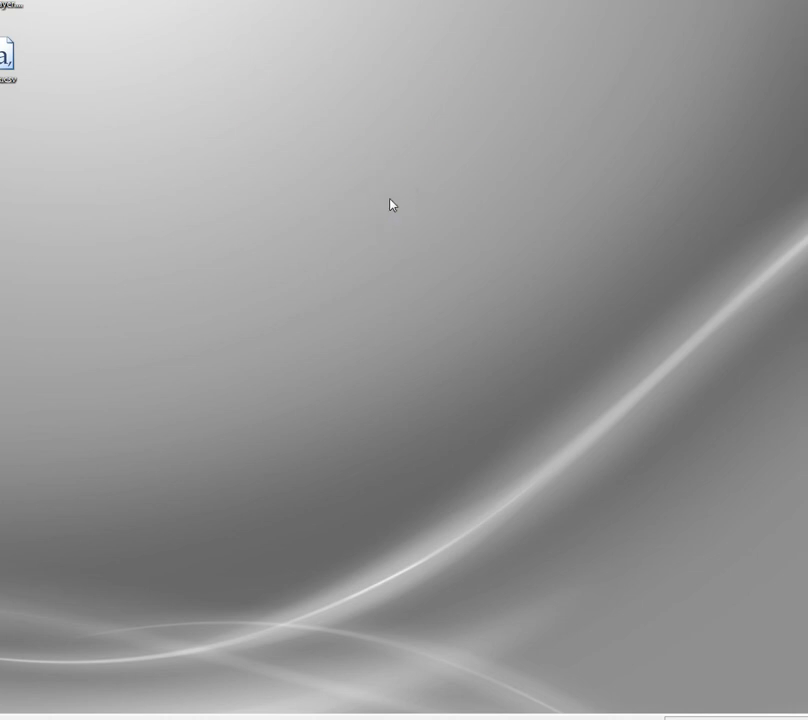